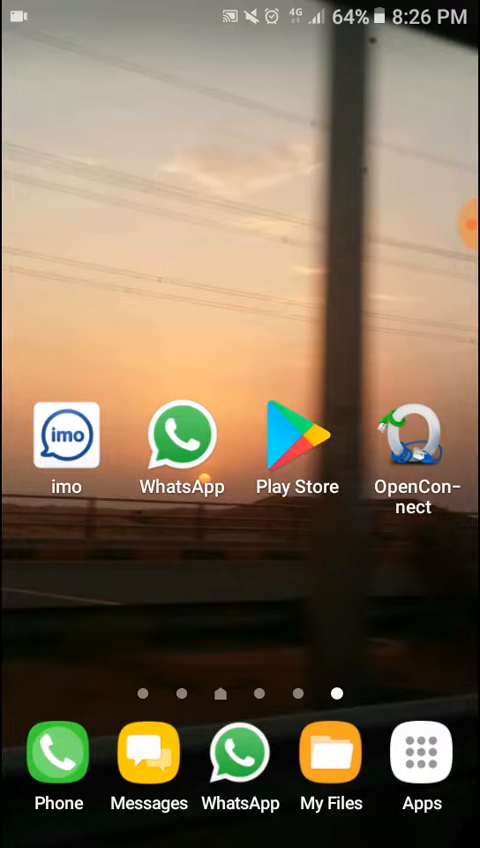
Search Play Store for 'open connect' and bring up the OpenConnect listing.
click(298, 438)
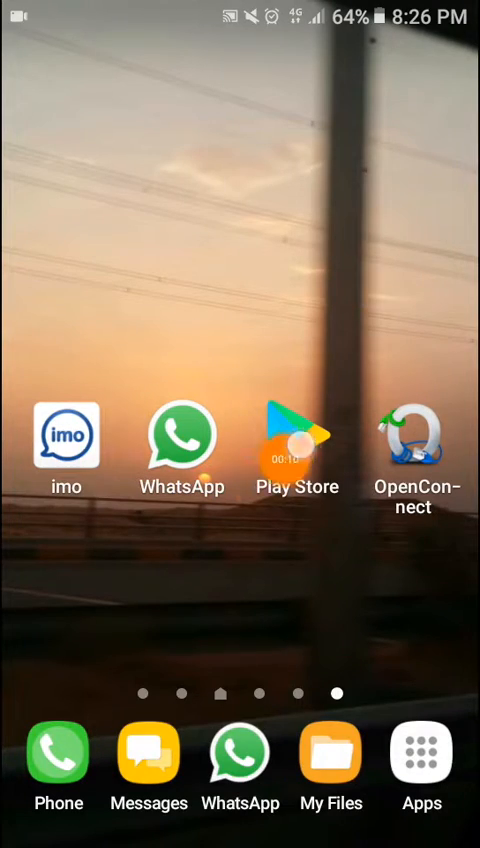
click(297, 439)
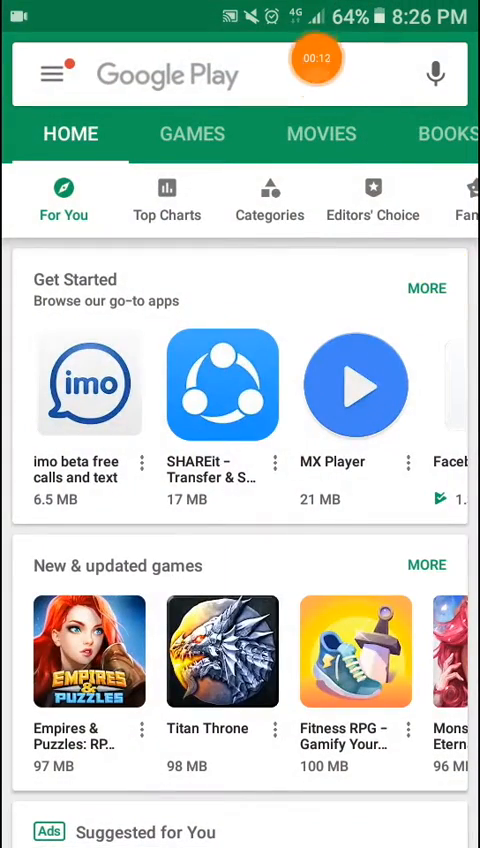
text(open connect)
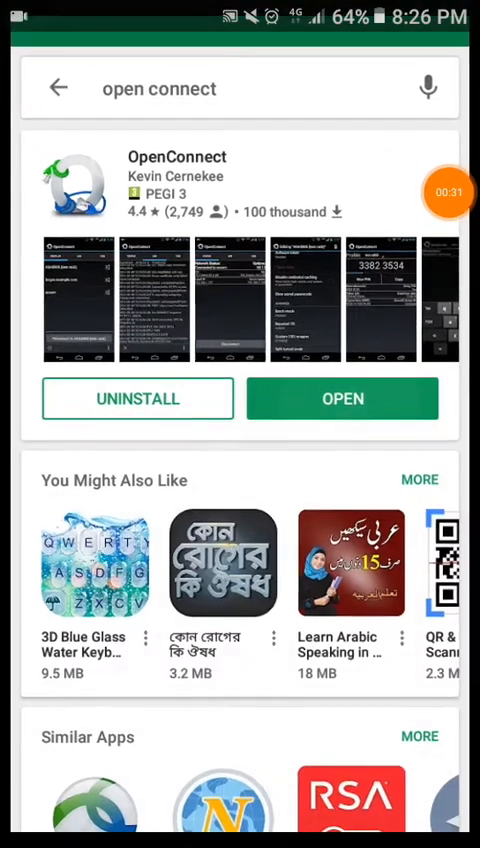
Launch OpenConnect and begin a new profile at the server-address prompt.
click(342, 398)
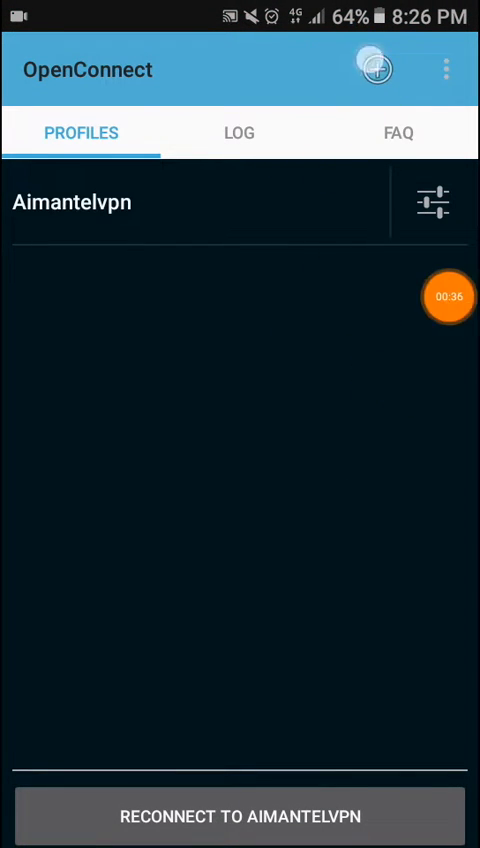
click(375, 69)
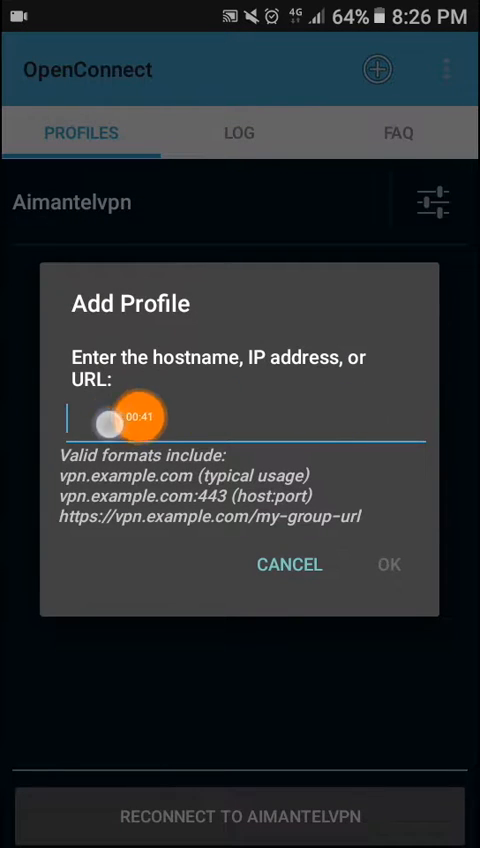
click(240, 412)
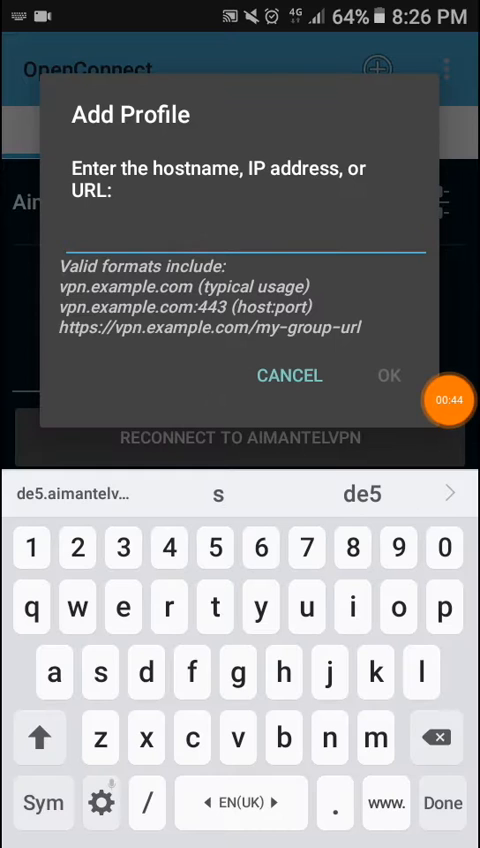
Add the profile with server address de40.aimantelvpn.club.
text(de40.aimantelvpn.club)
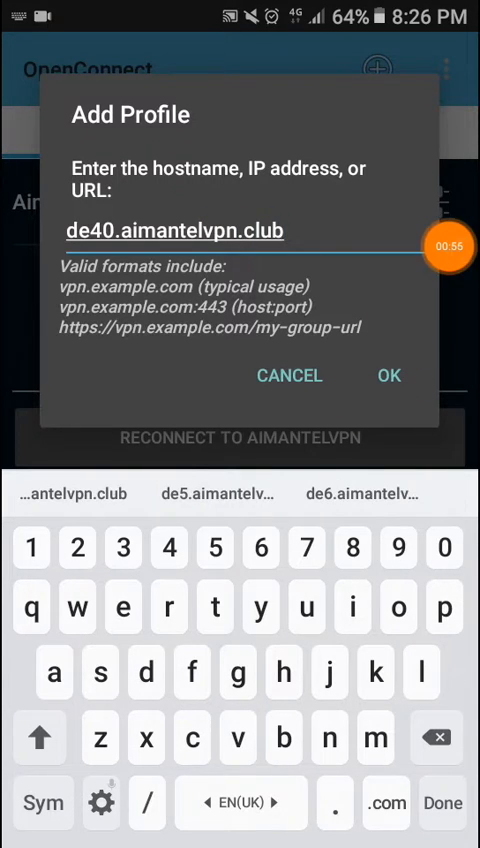
click(388, 375)
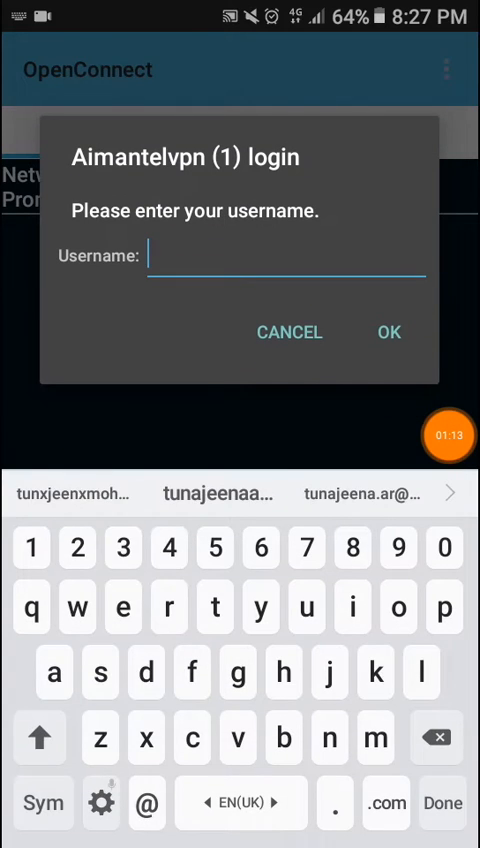
Log in as demo1 with the saved password so the VPN connects.
text(demo1)
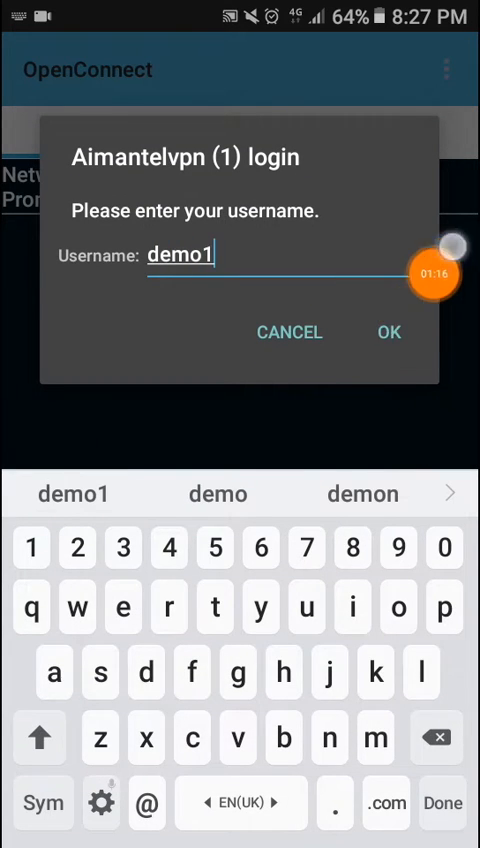
click(388, 332)
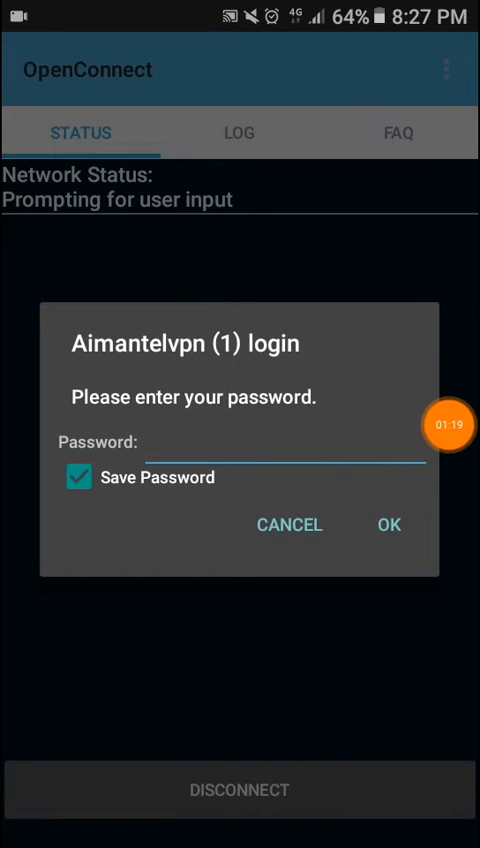
text(6)
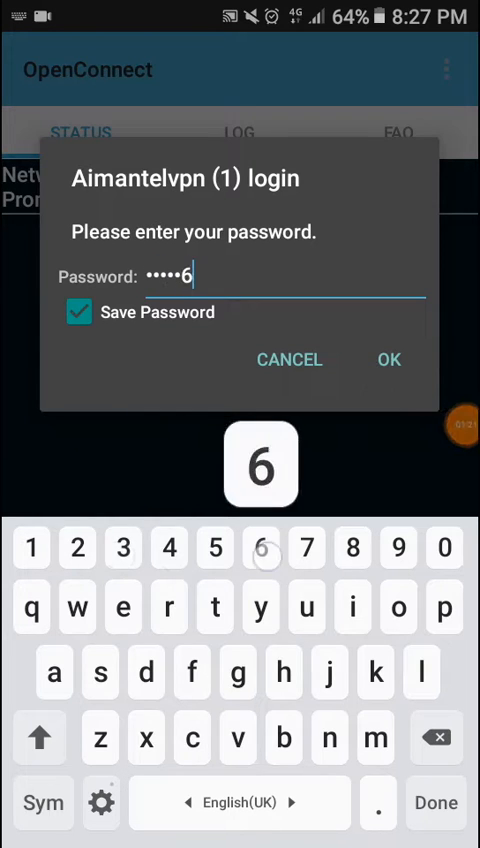
click(388, 360)
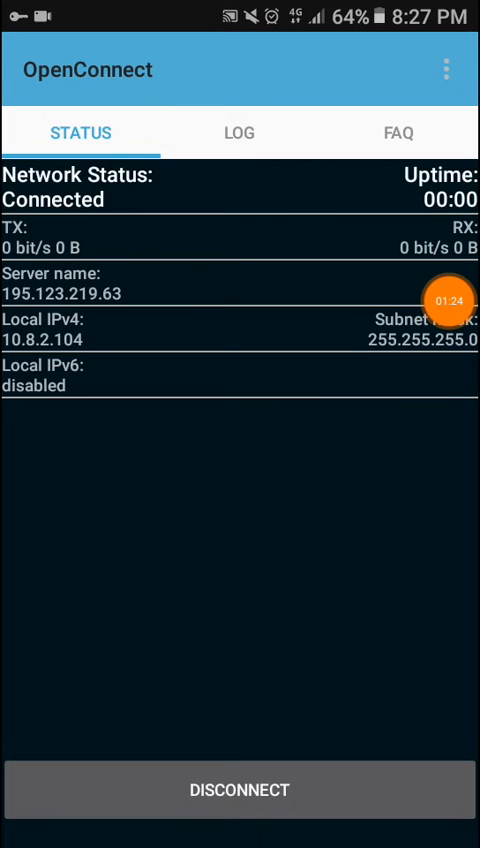